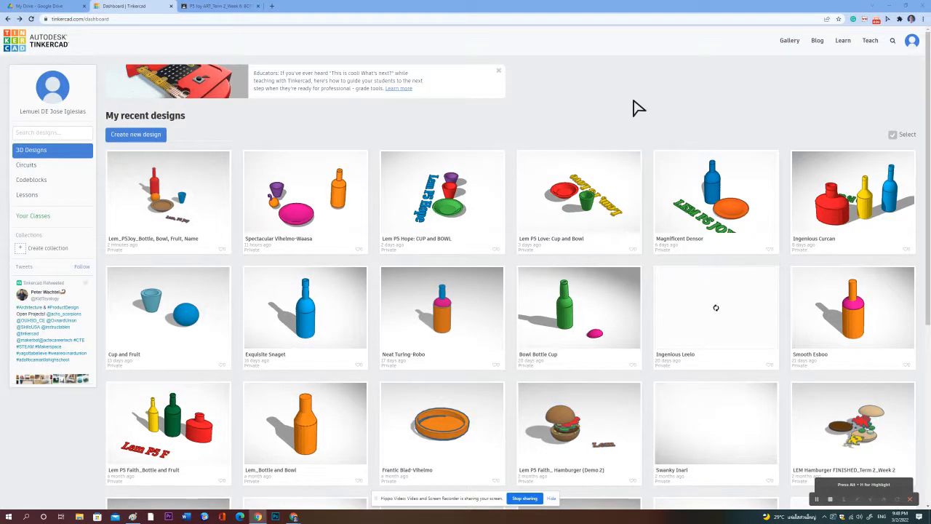
mouse_move(624, 108)
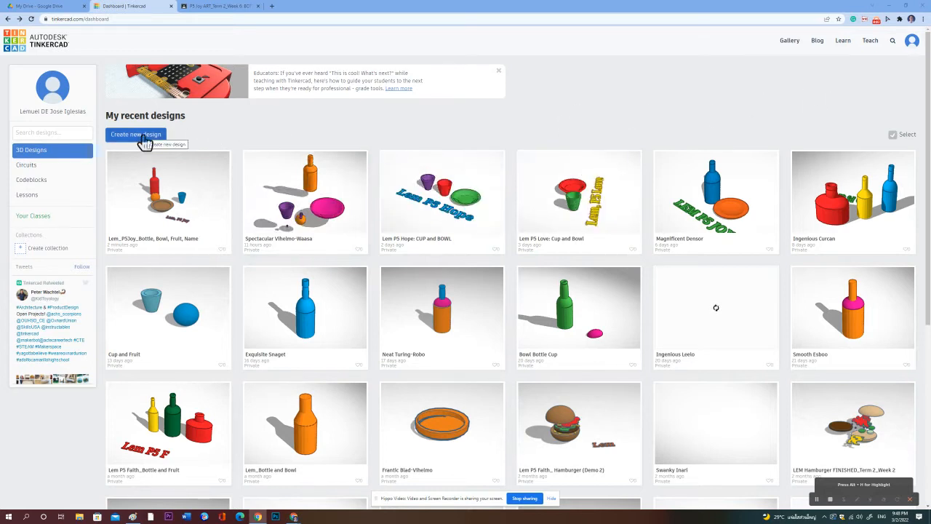
Start a new blank Tinkercad design from the dashboard.
click(135, 134)
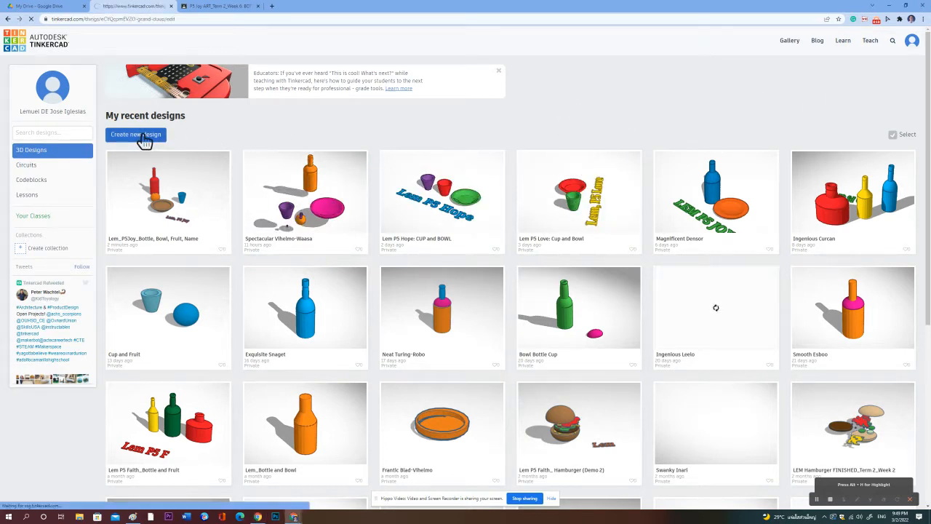
click(135, 135)
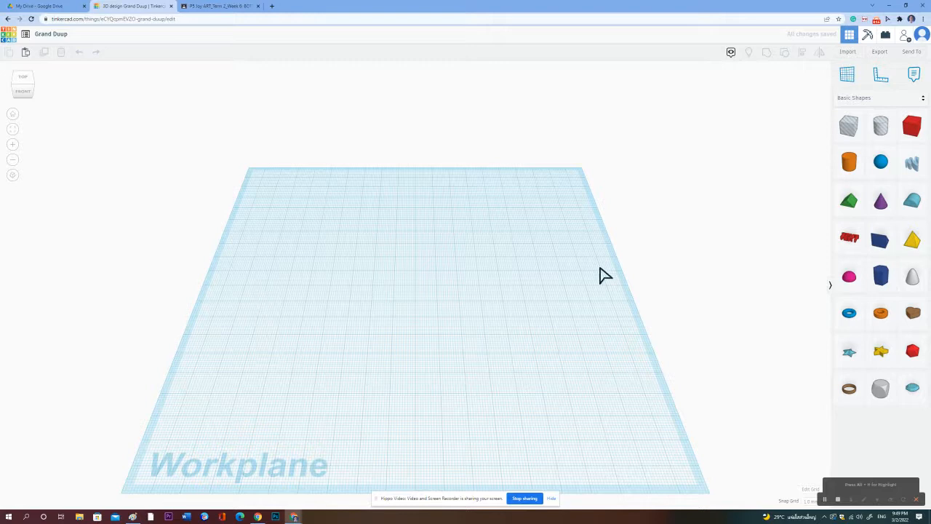
mouse_move(850, 162)
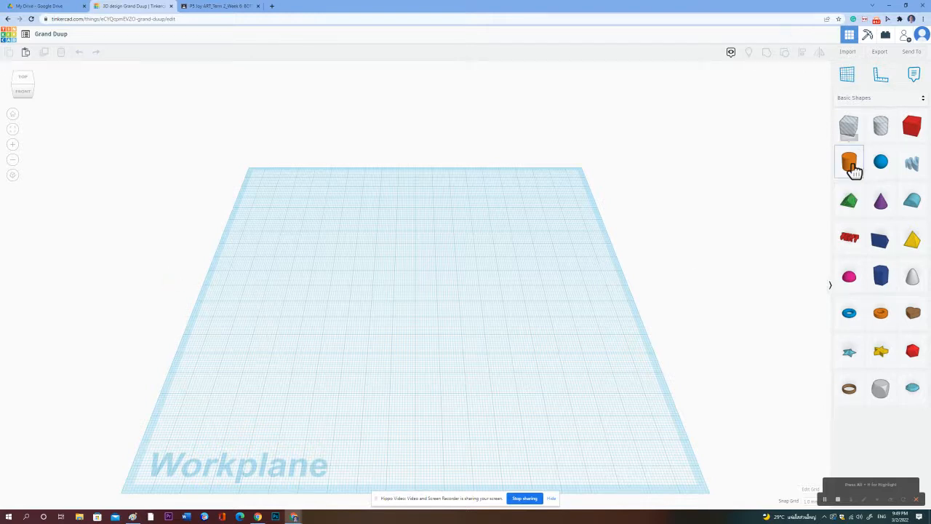
Place a cylinder, a half sphere and a tube from Basic Shapes on the workplane.
drag(849, 161, 273, 273)
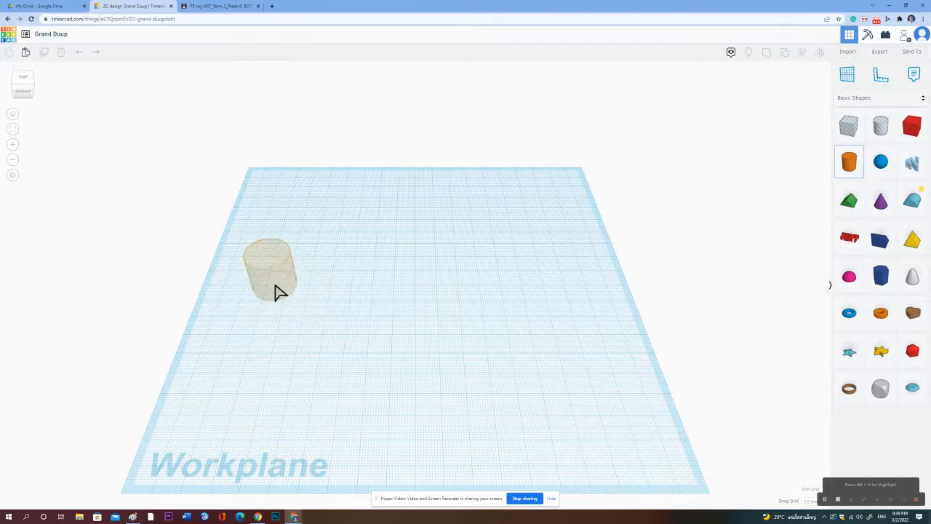
click(271, 273)
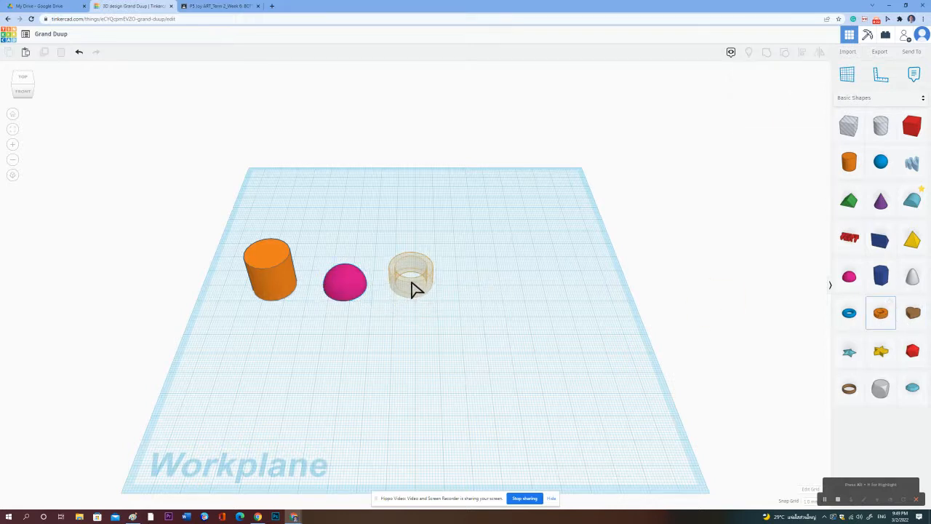
click(410, 275)
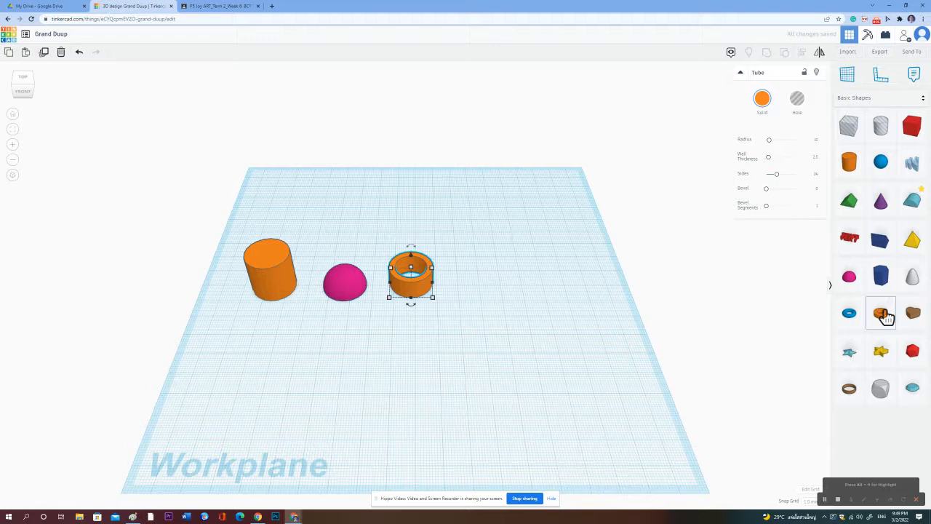
mouse_move(284, 291)
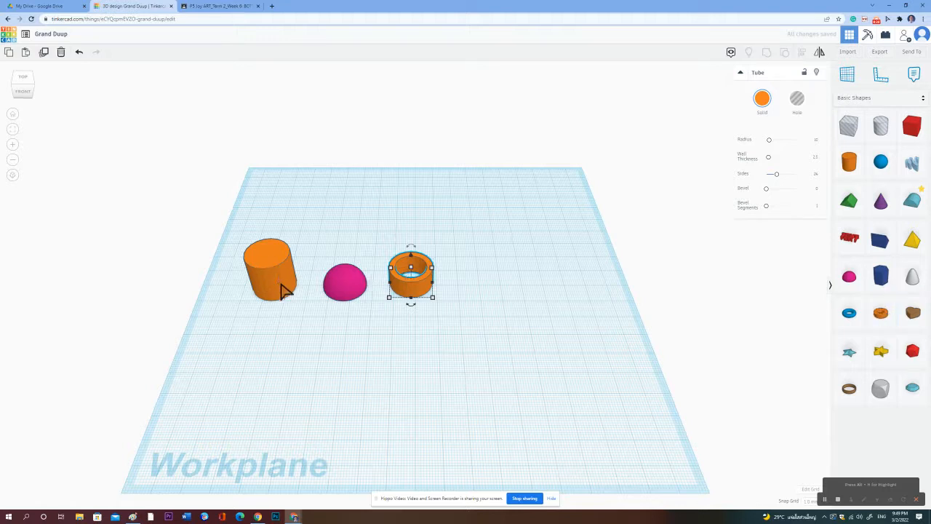
Resize the orange cylinder taller and wider, and enlarge the pink half sphere.
click(271, 269)
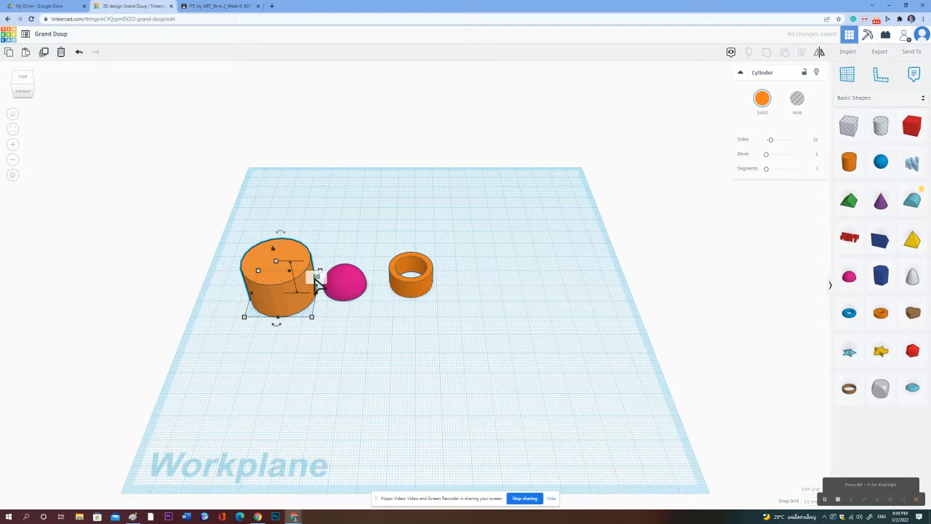
click(345, 283)
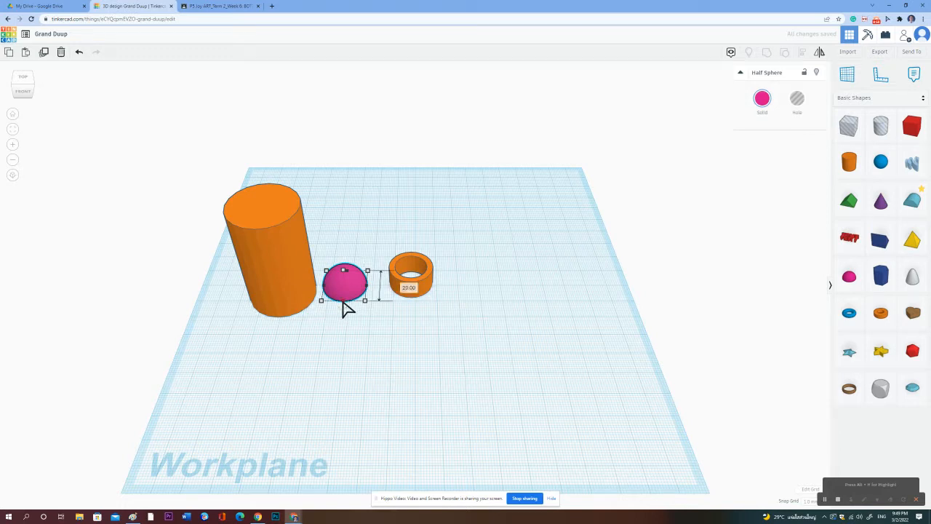
mouse_move(429, 309)
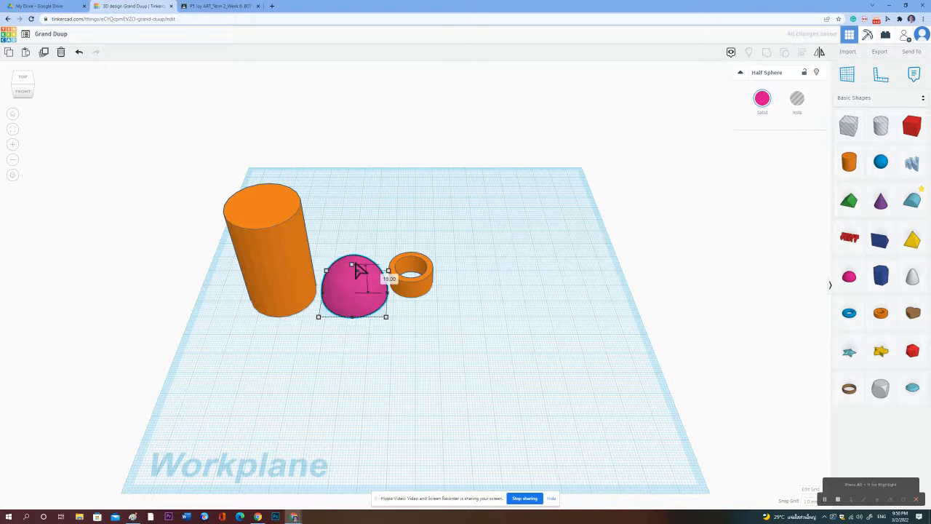
drag(353, 271, 350, 247)
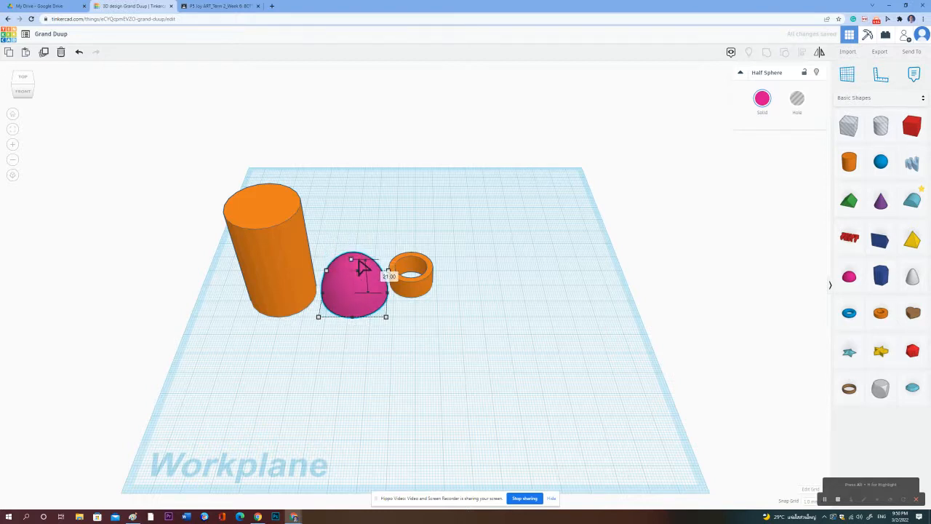
click(414, 305)
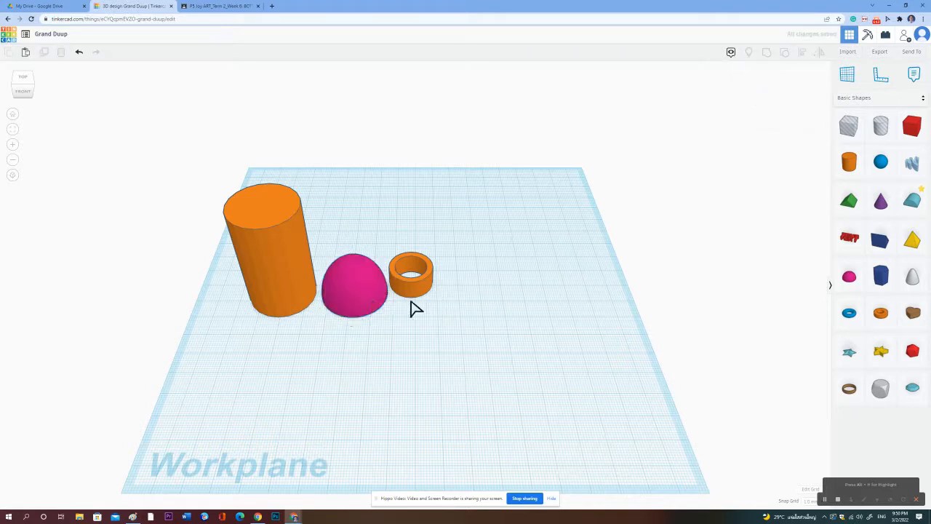
mouse_move(357, 288)
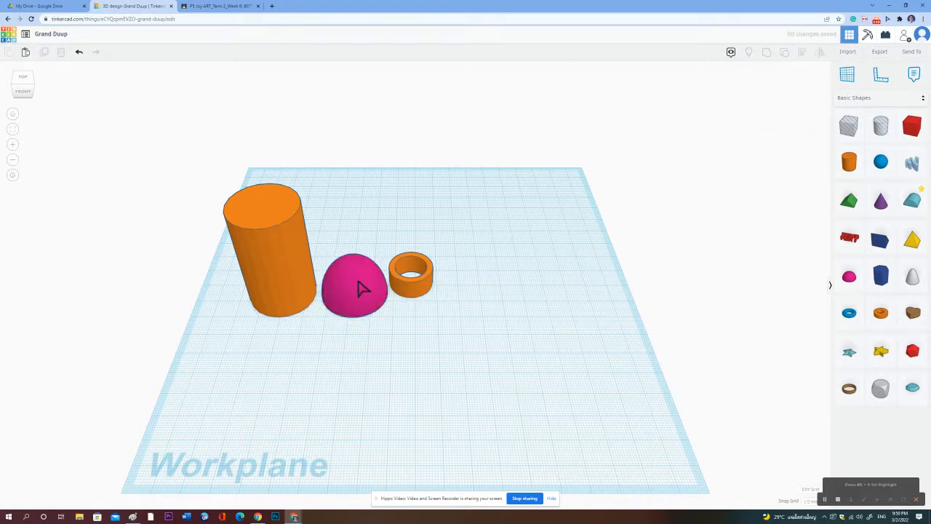
Reshape the orange tube into a narrow, tall neck.
click(411, 275)
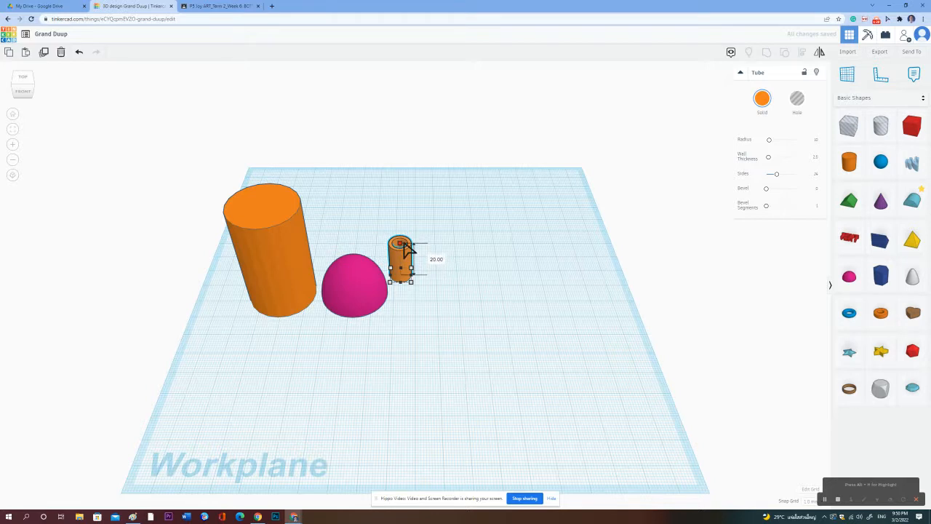
click(510, 364)
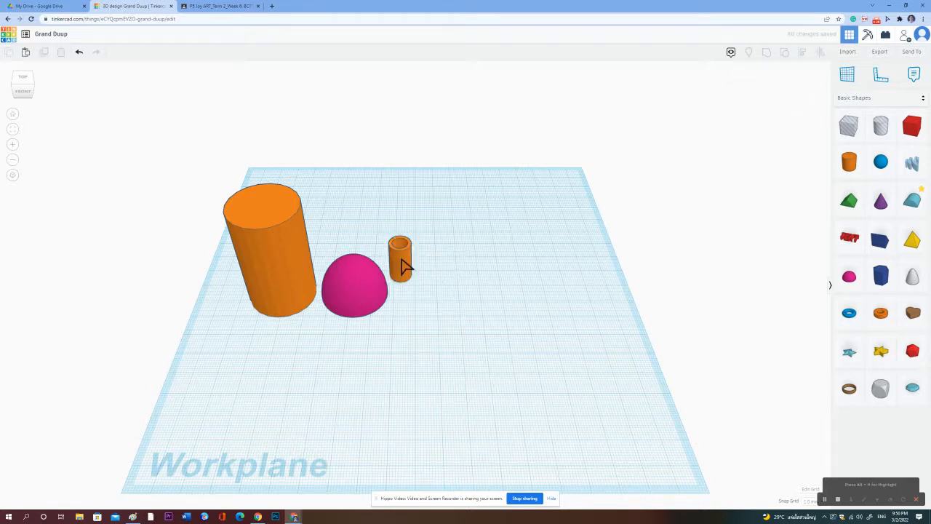
click(400, 262)
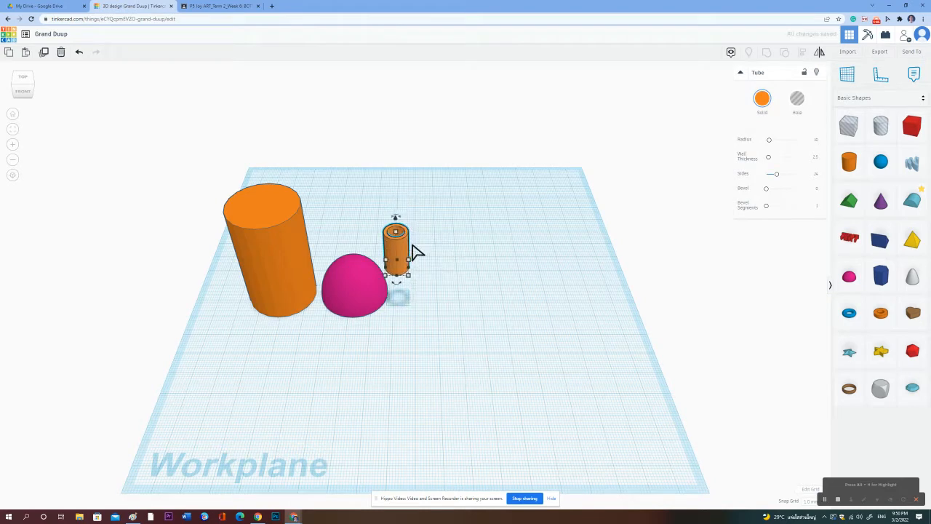
Lift the tube neck off the workplane to stack it above the shoulder.
drag(397, 251, 345, 240)
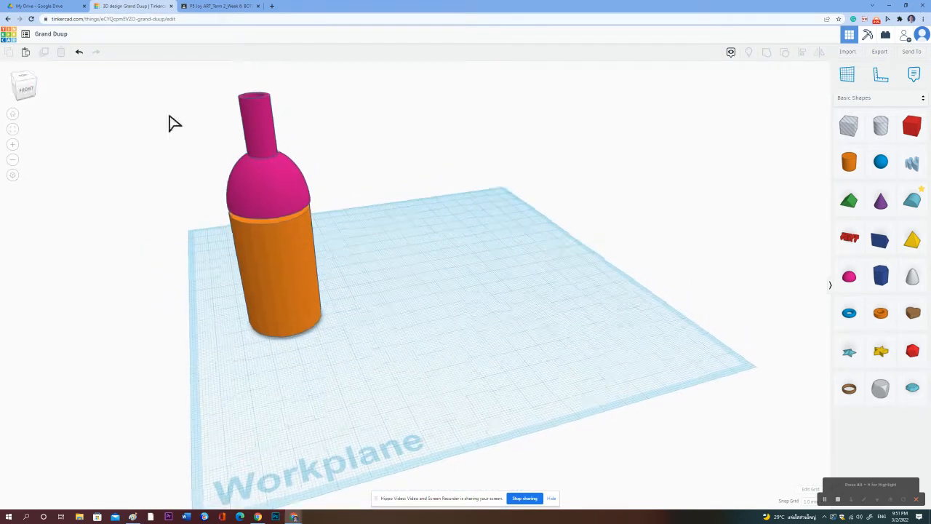
Set the pink tube neck on top of the half-sphere shoulder, then deselect.
click(269, 255)
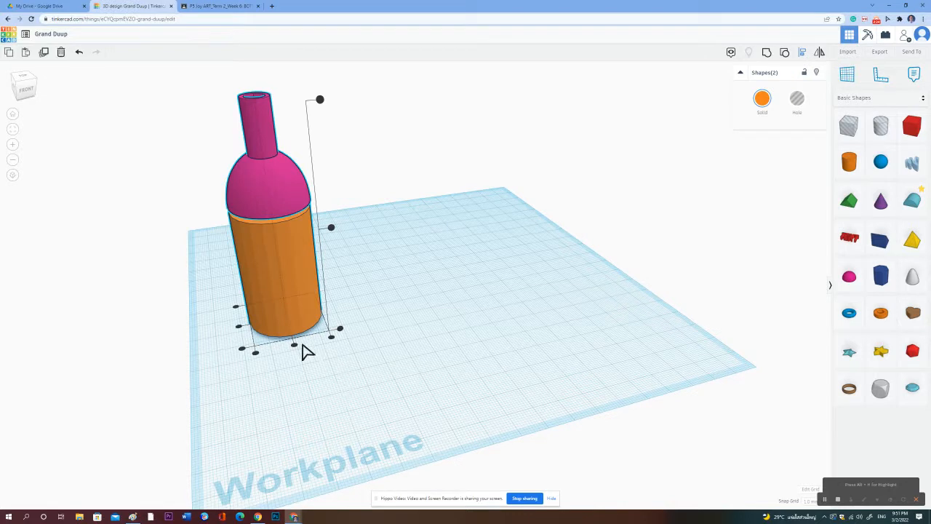
mouse_move(240, 333)
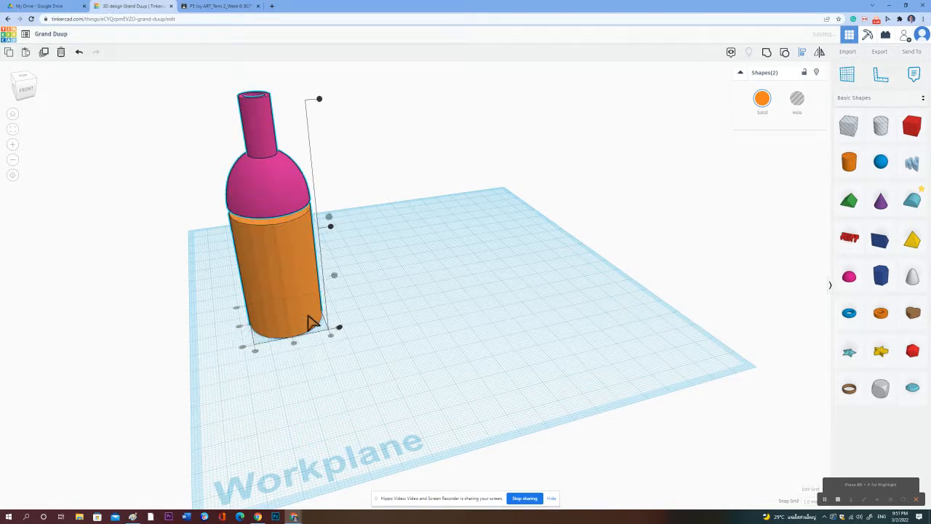
mouse_move(342, 310)
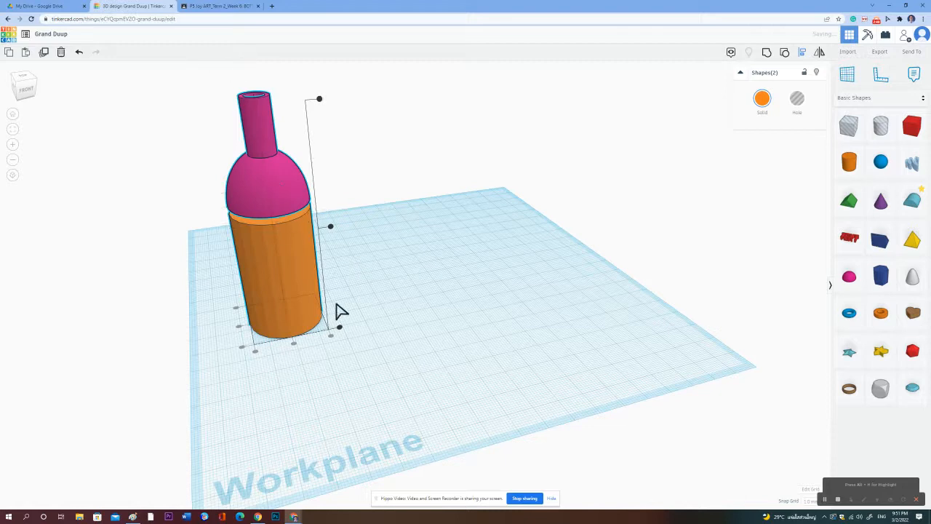
mouse_move(429, 240)
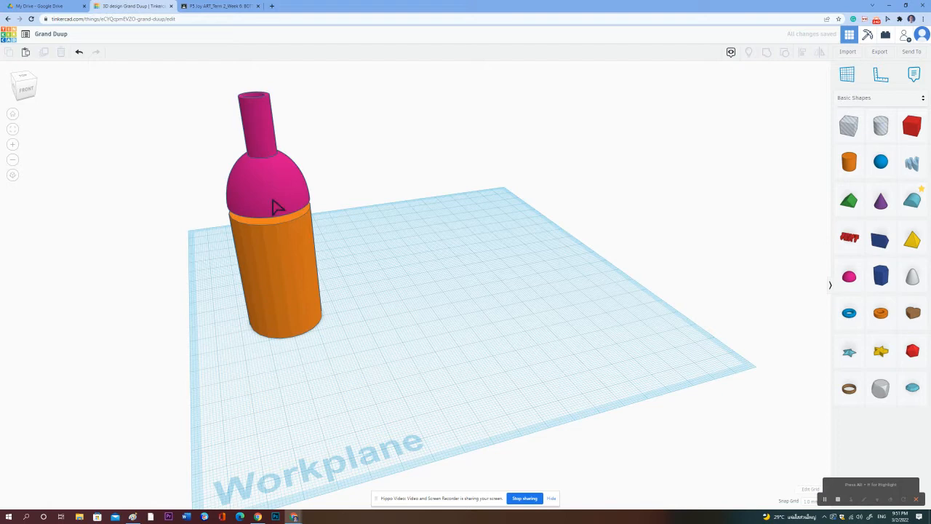
click(262, 182)
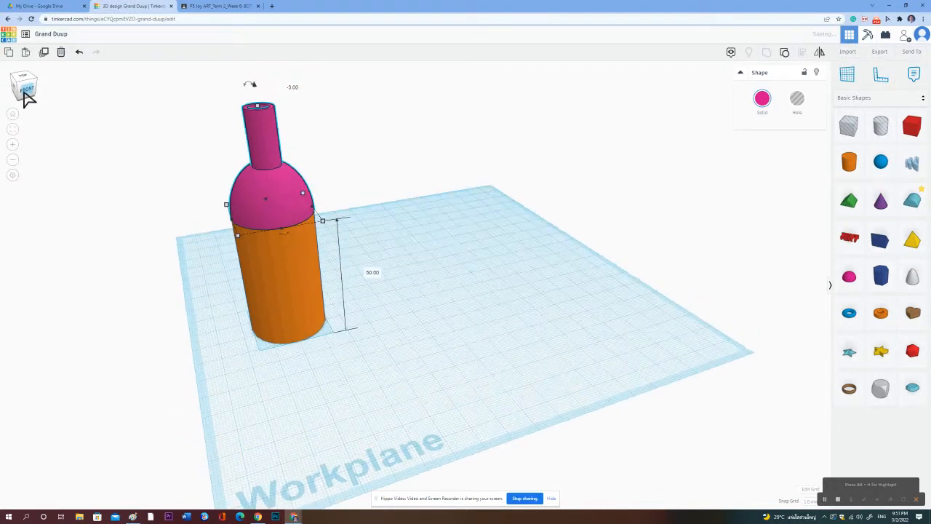
click(463, 386)
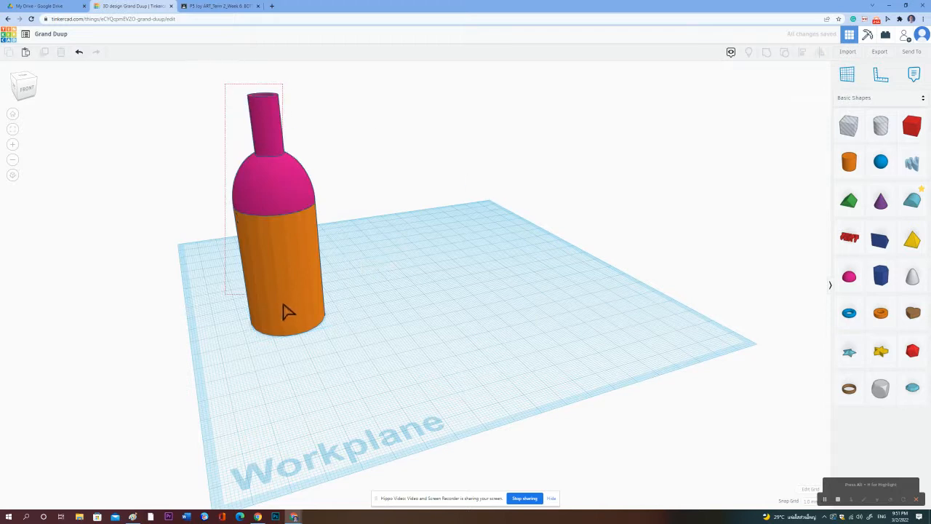
Add a small torus for the lip and raise it high above the workplane.
click(284, 255)
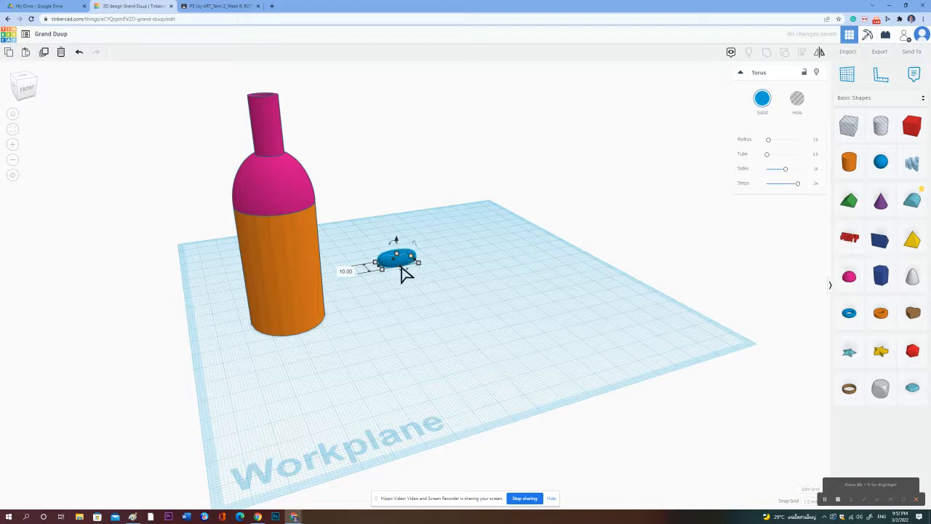
mouse_move(384, 275)
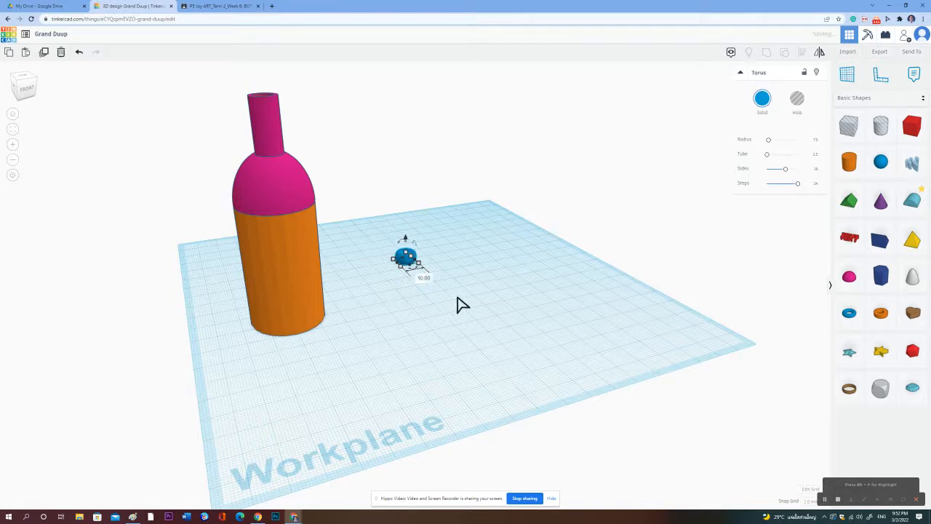
drag(406, 259, 406, 230)
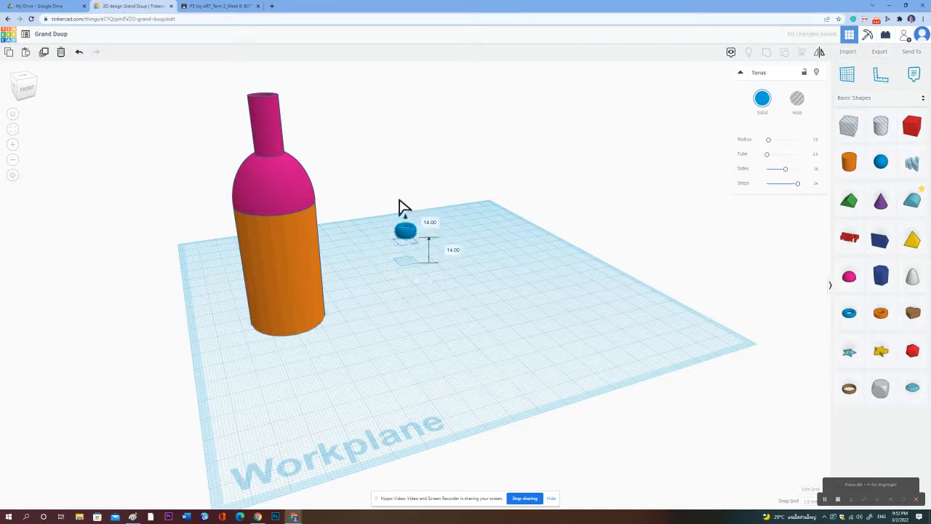
drag(406, 230, 406, 84)
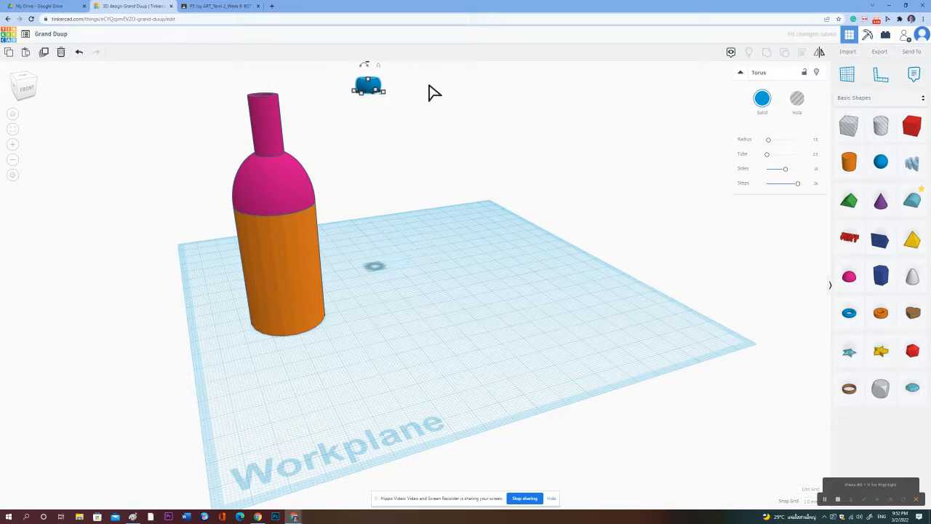
drag(369, 86, 260, 90)
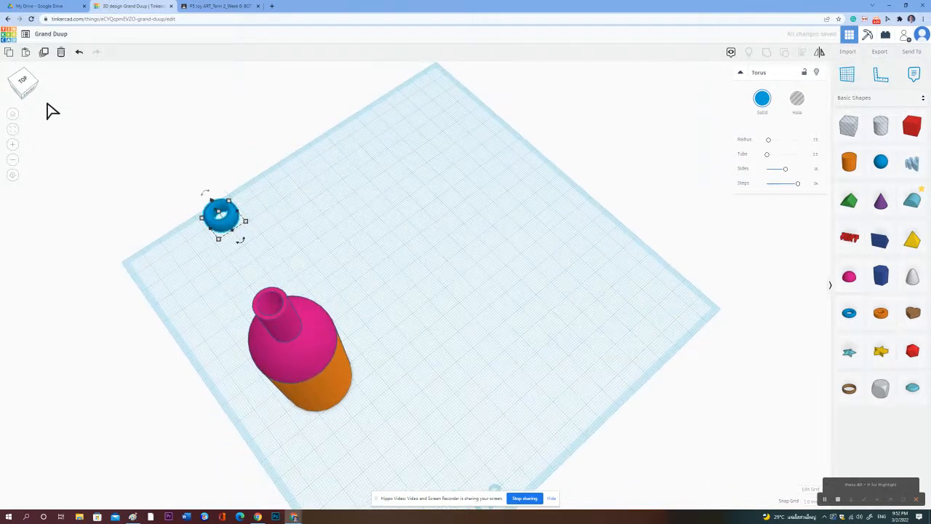
Move the torus onto the tube neck so it rests there as the lip.
drag(222, 214, 283, 291)
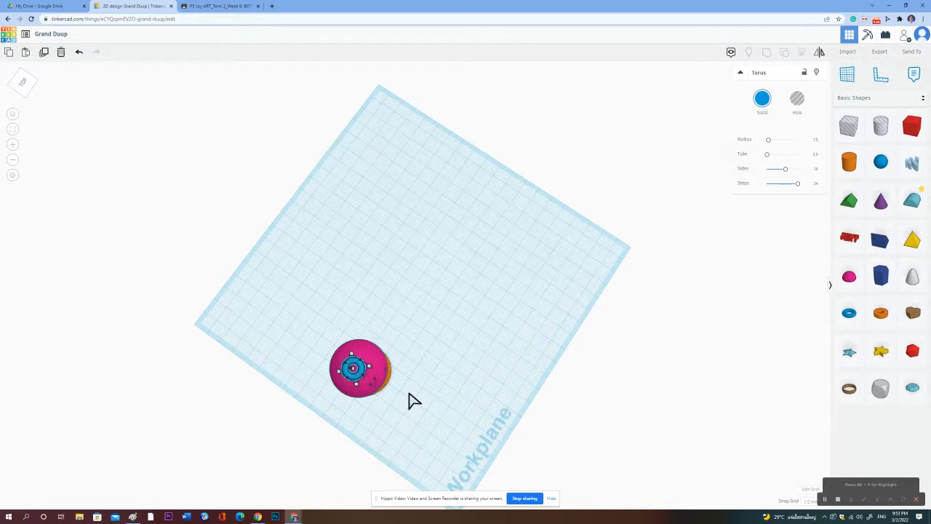
click(225, 225)
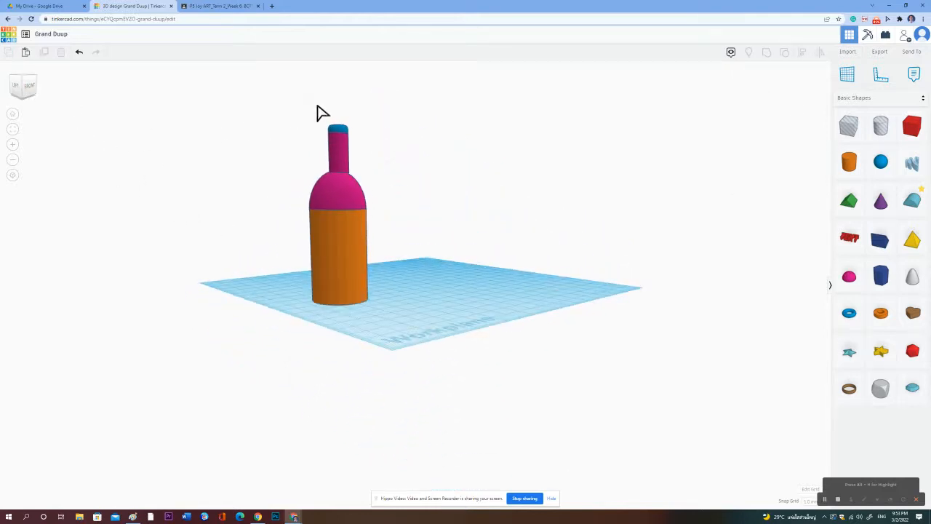
click(338, 233)
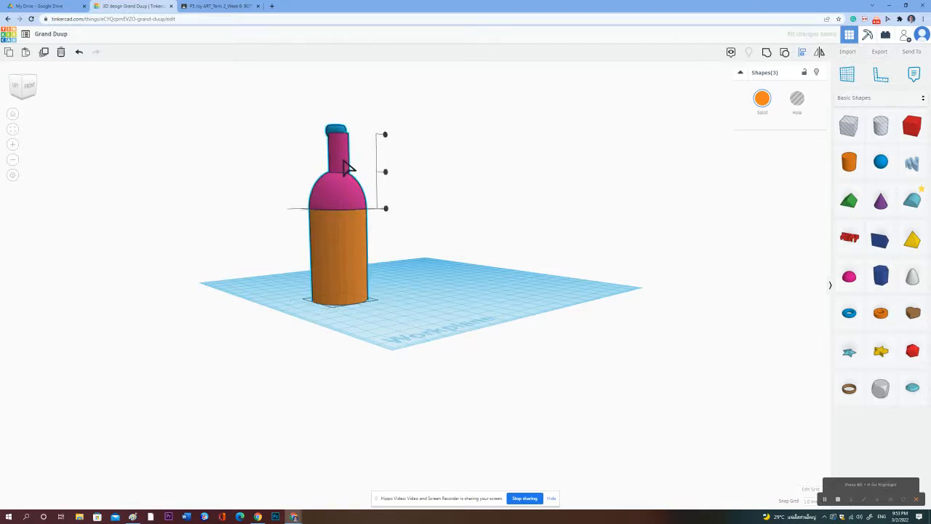
mouse_move(327, 302)
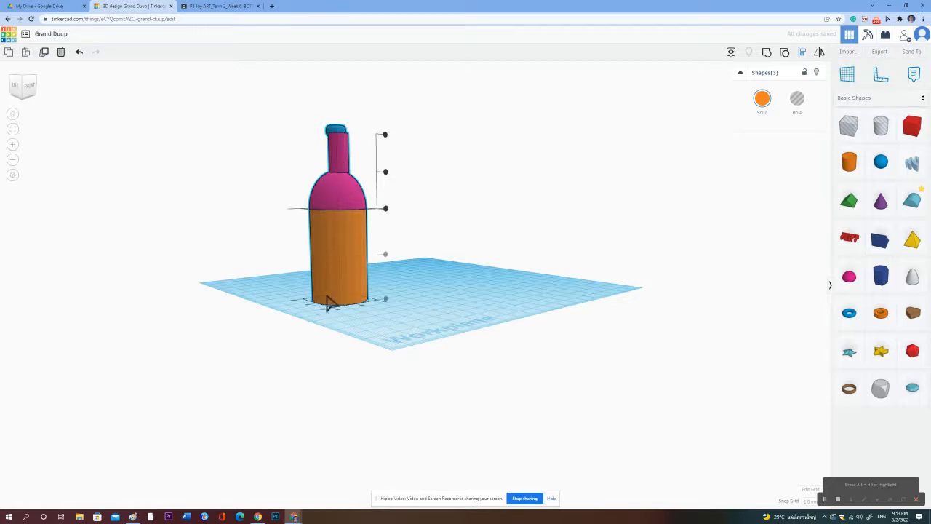
drag(384, 254, 385, 172)
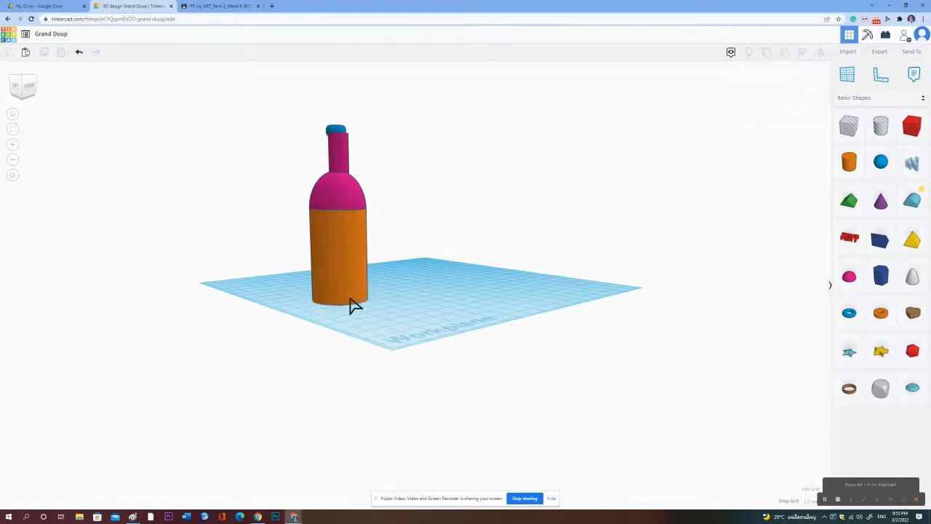
click(337, 262)
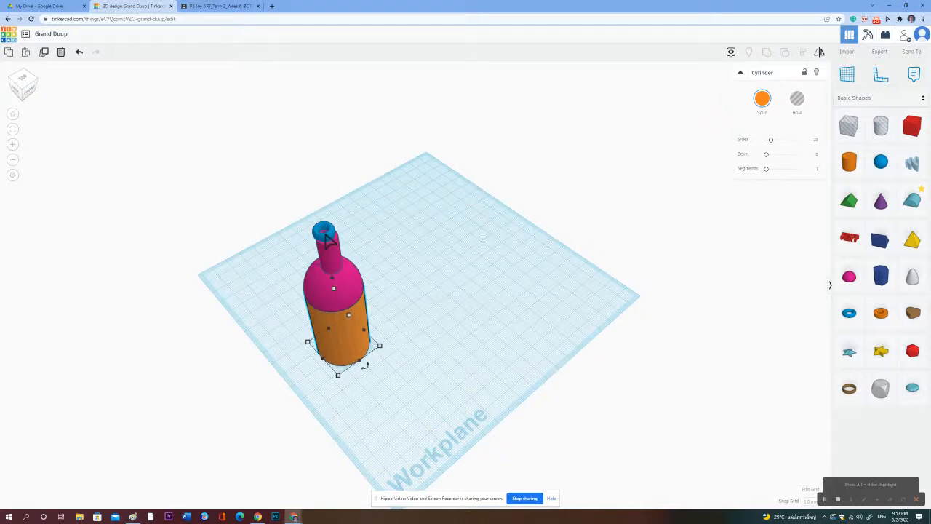
Settle the torus onto the neck and centre neck and lip on the shoulder.
click(325, 229)
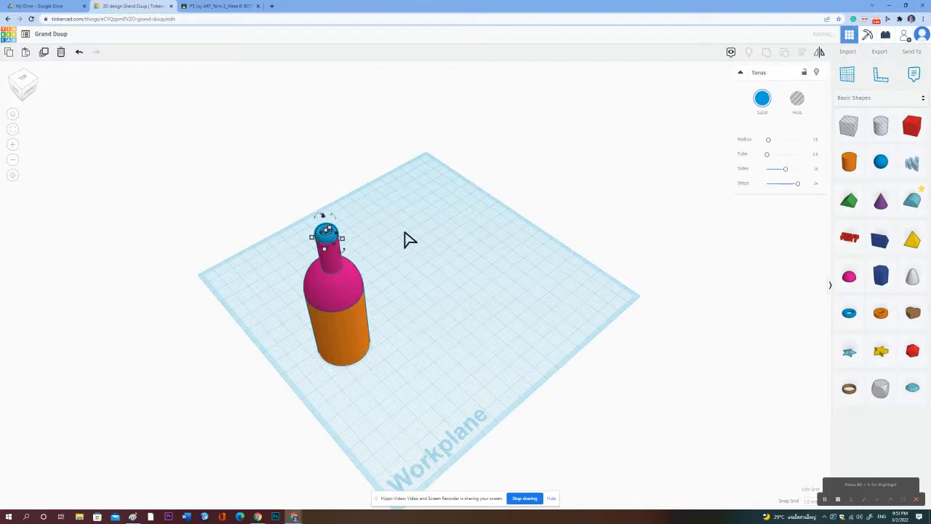
drag(327, 237, 308, 244)
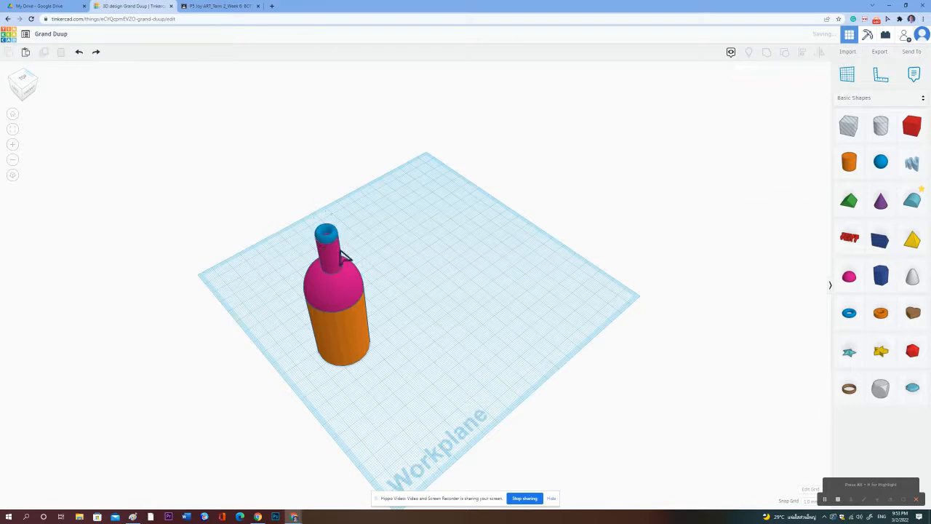
mouse_move(298, 196)
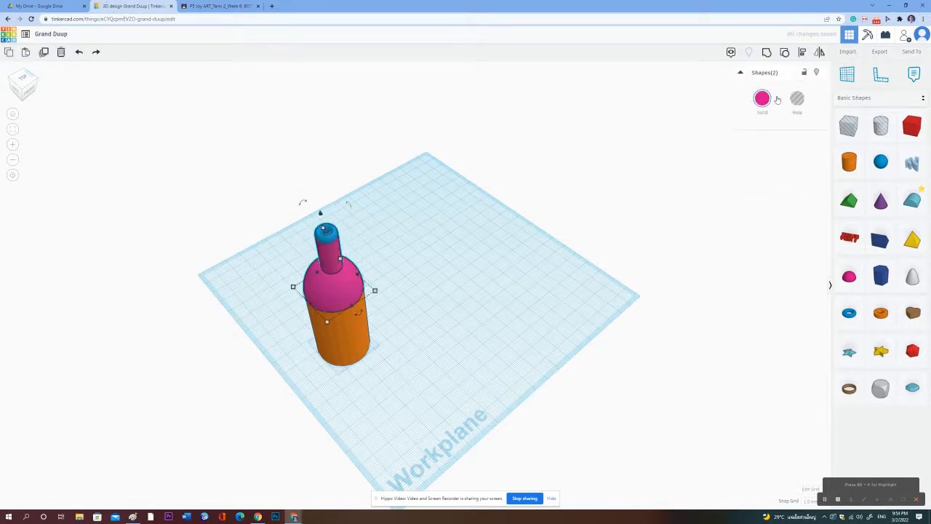
mouse_move(789, 56)
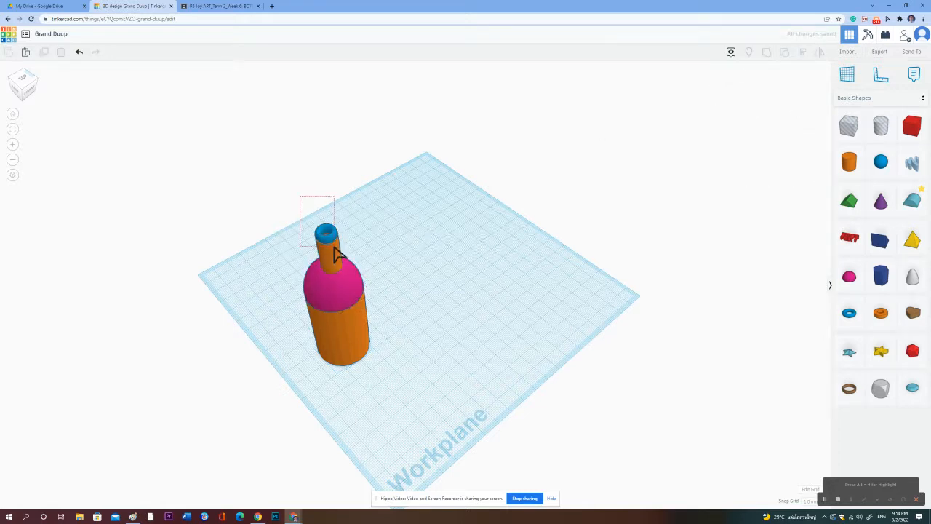
click(326, 240)
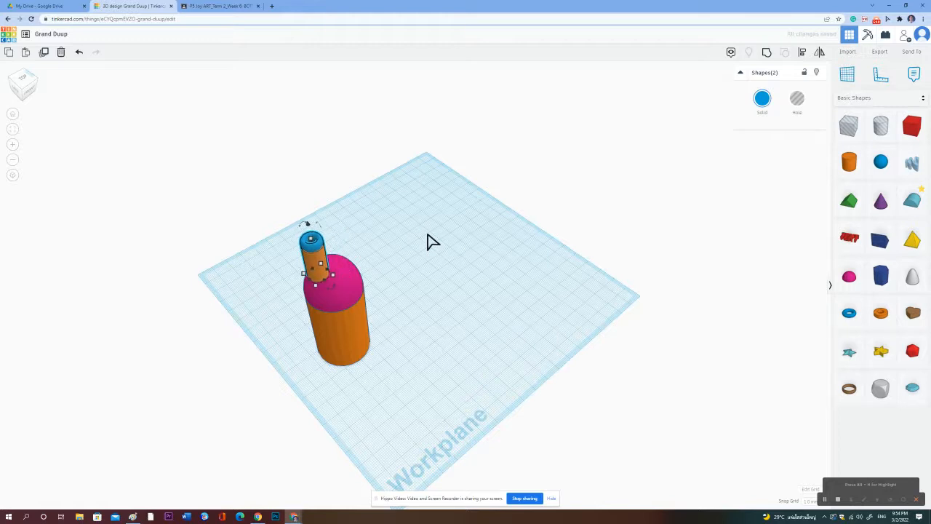
drag(317, 262, 332, 255)
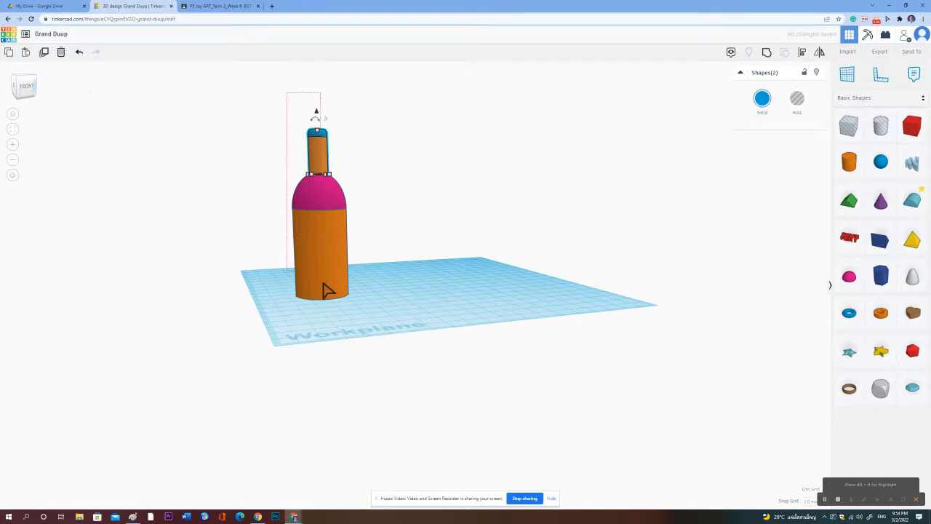
click(762, 98)
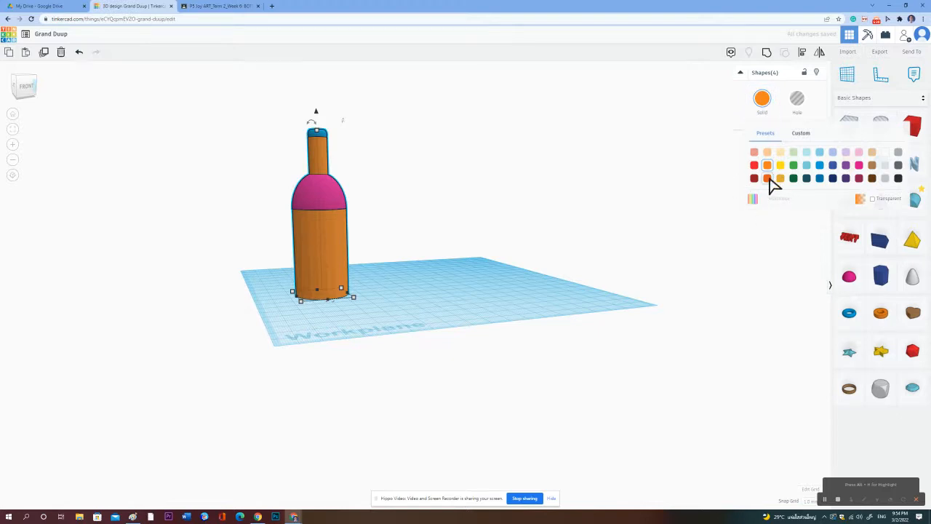
Colour the body, shoulder, neck and lip solid red.
click(754, 151)
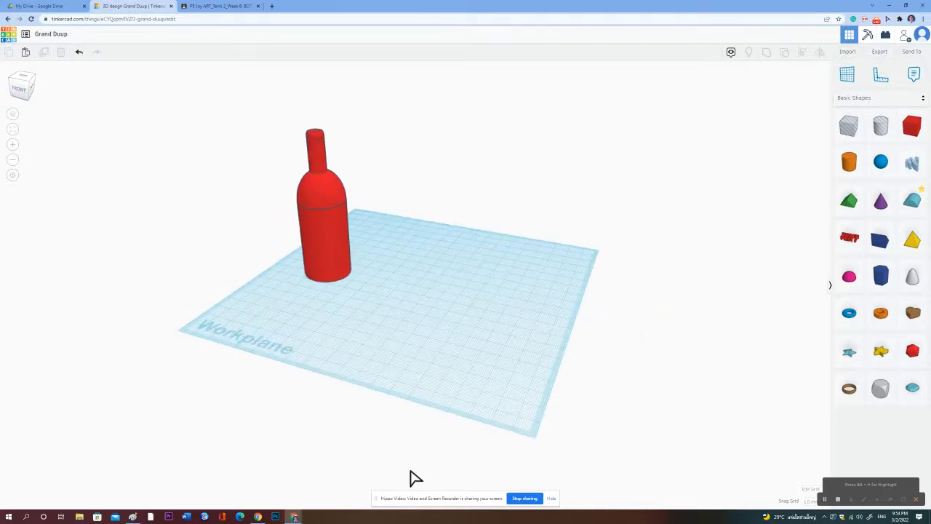
mouse_move(769, 480)
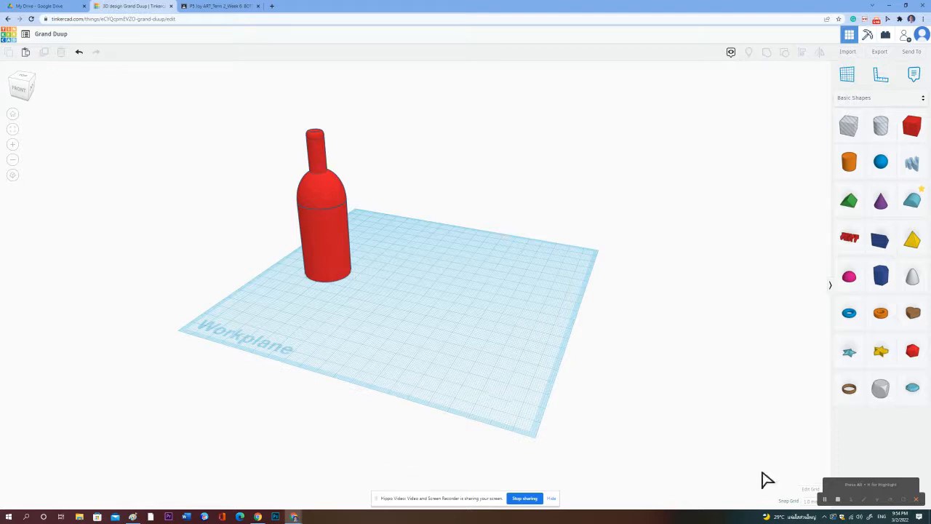